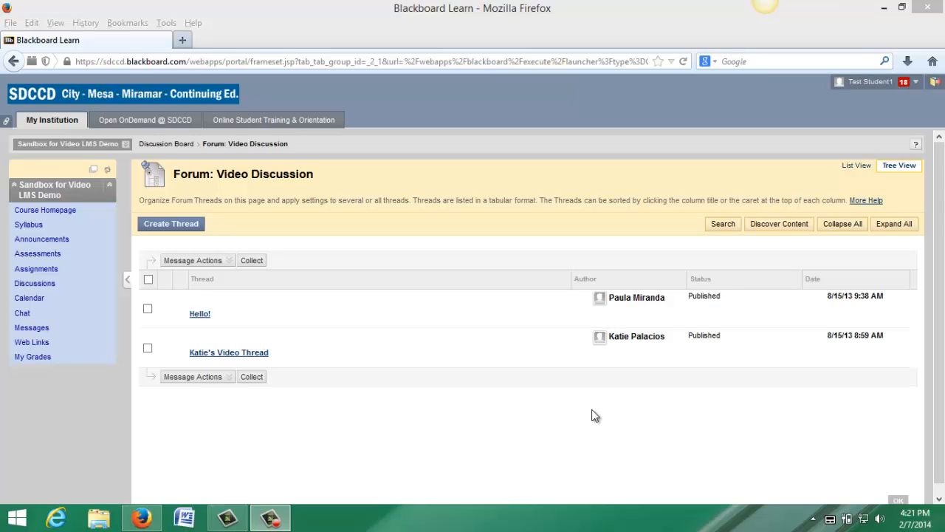
pyautogui.moveTo(593, 387)
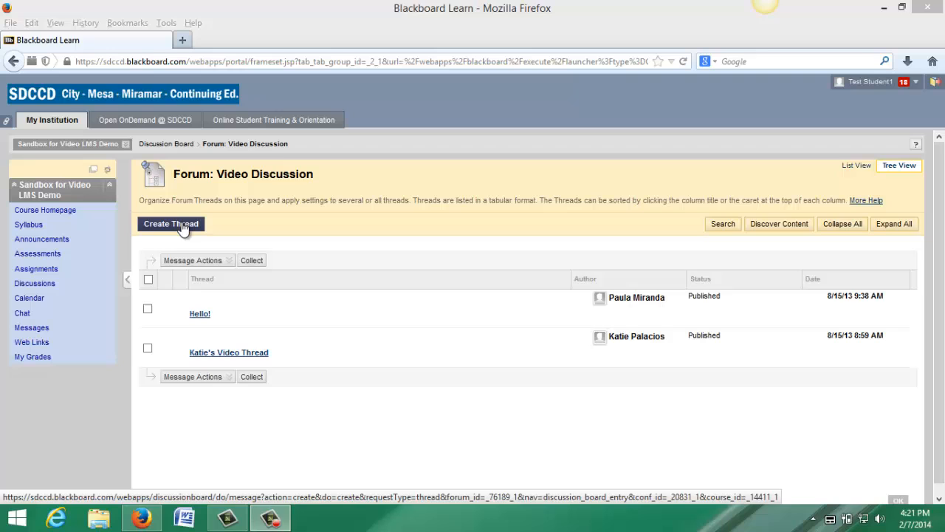
# - Start a new thread in the Video Discussion forum via Create Thread
pyautogui.click(192, 259)
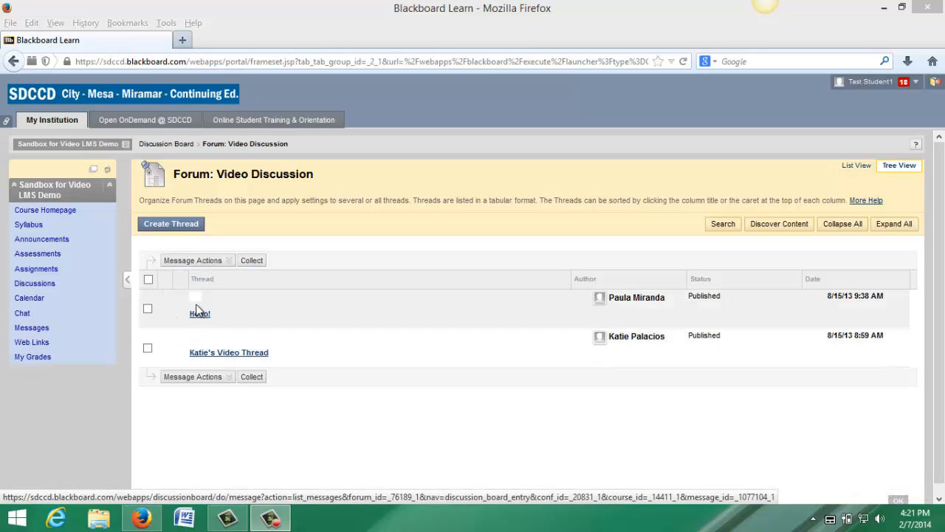
pyautogui.click(199, 313)
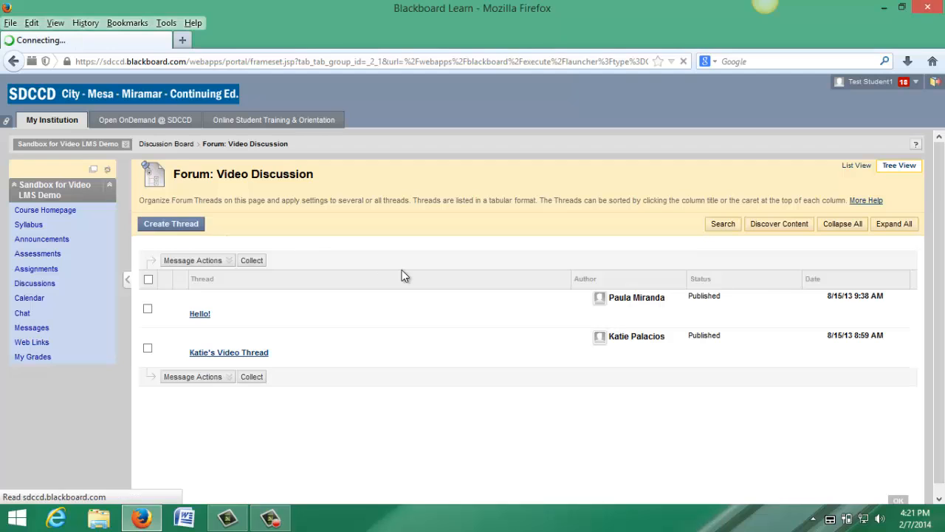
# - Enter 'My Video' as the thread subject in the Message section
pyautogui.click(171, 223)
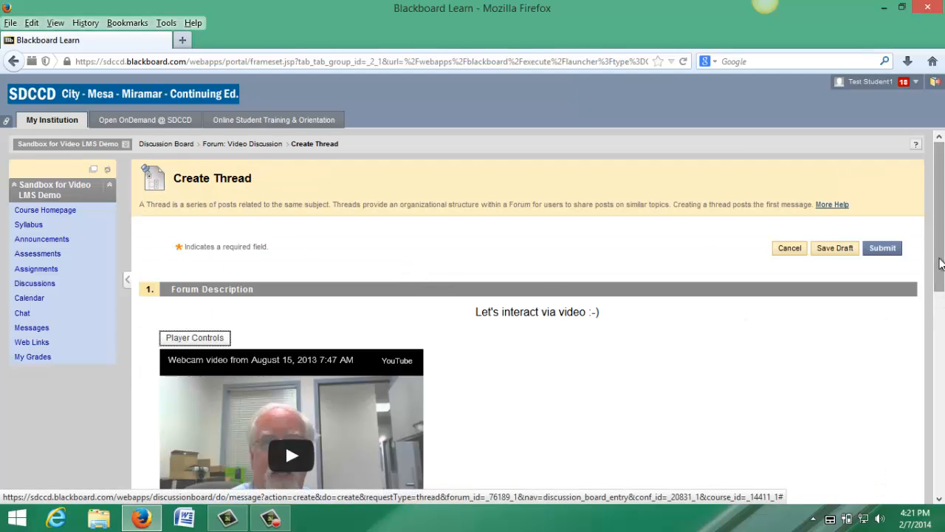
pyautogui.scroll(-3)
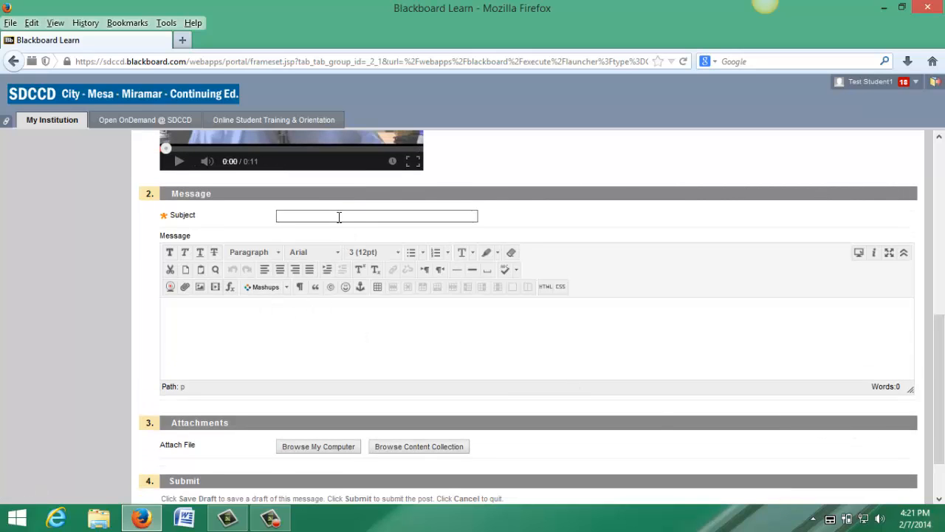
pyautogui.write('M')
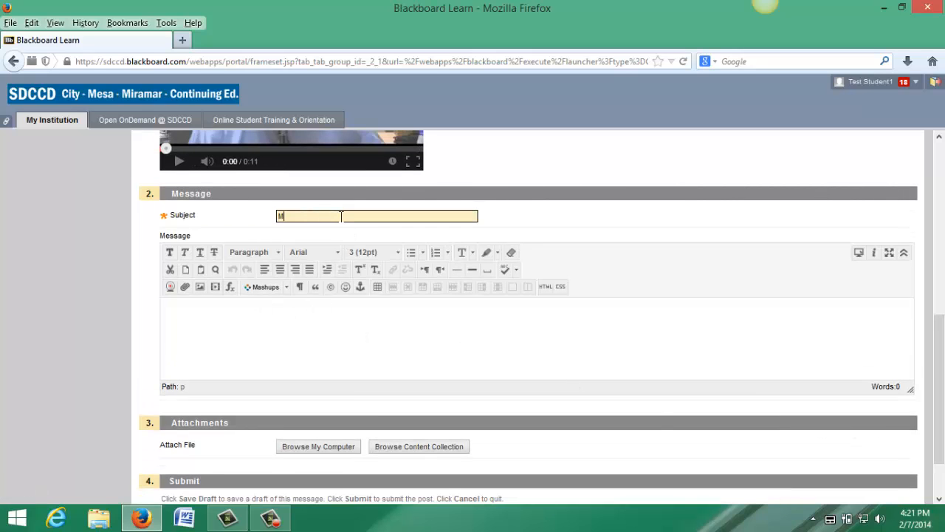
pyautogui.write('y Video')
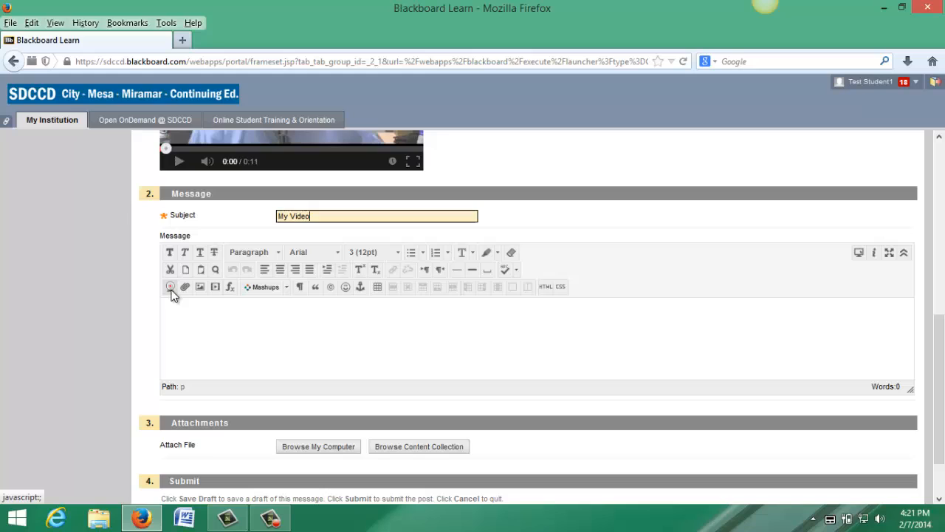
pyautogui.moveTo(170, 287)
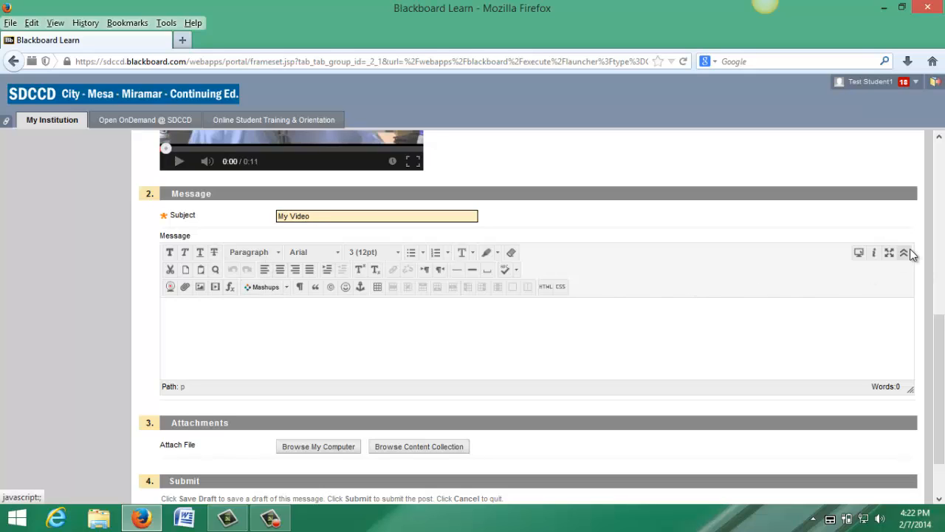
pyautogui.moveTo(904, 252)
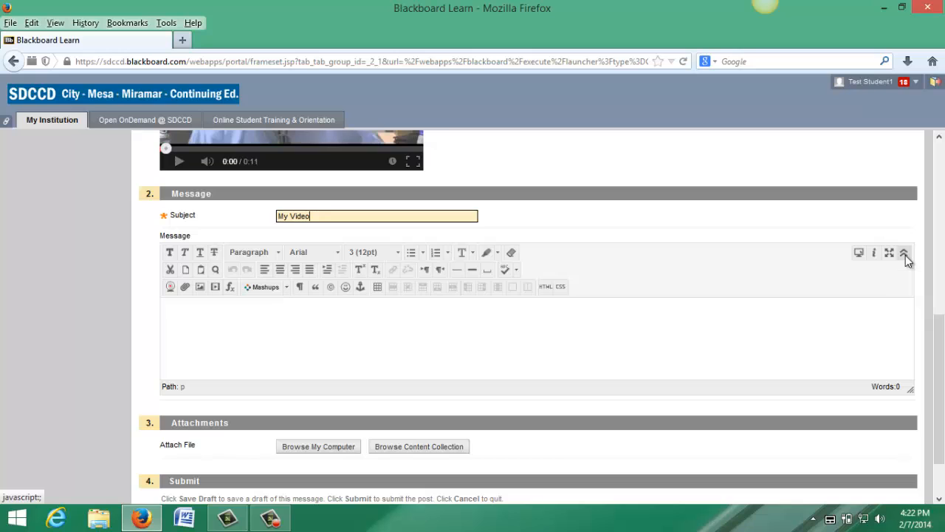
# - Expand the editor toolbar and launch the Mashups YouTube Webcam Recorder
pyautogui.click(903, 253)
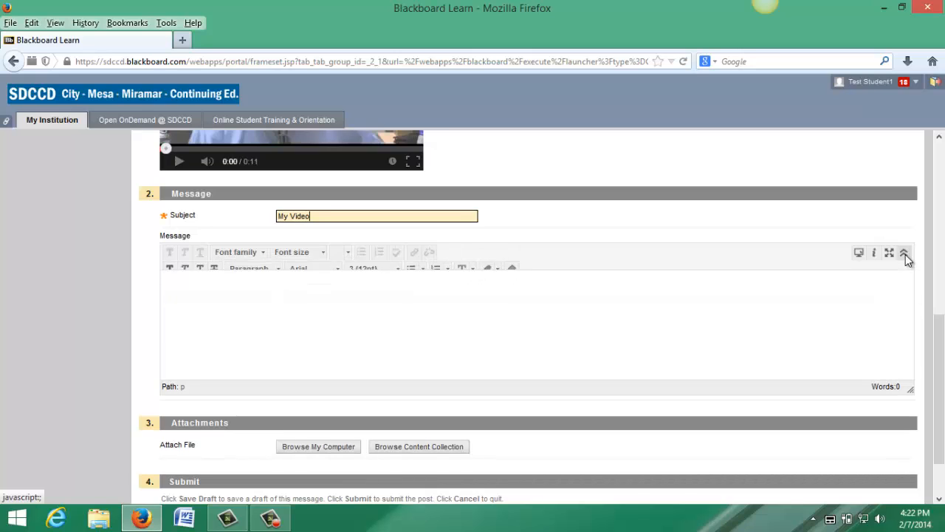
pyautogui.click(904, 252)
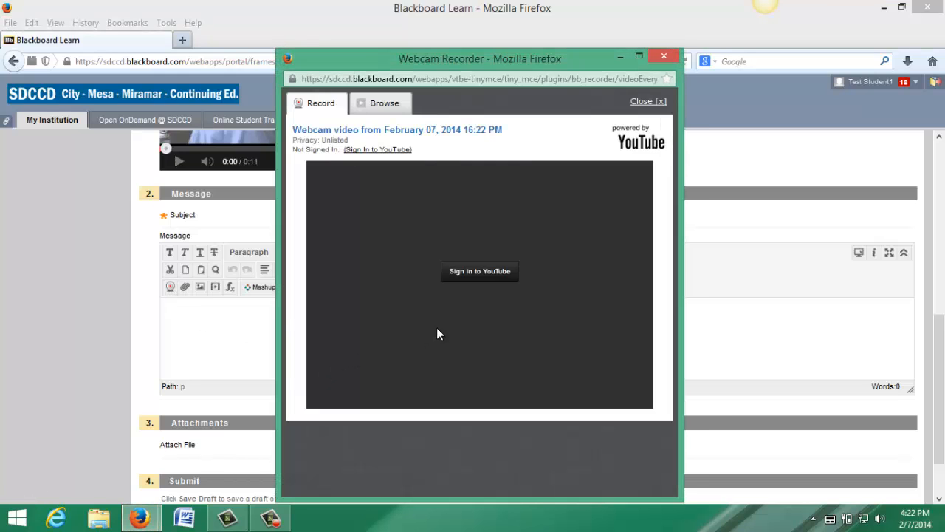
pyautogui.moveTo(478, 272)
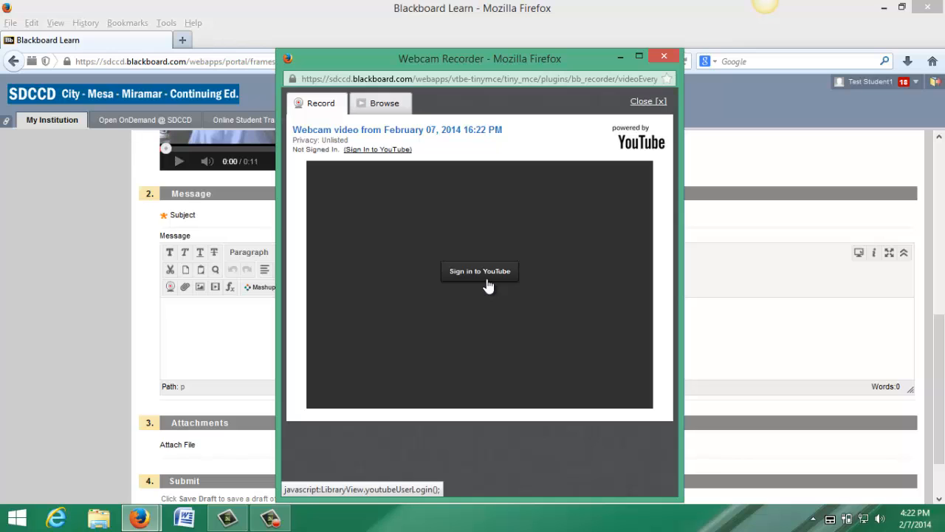
pyautogui.moveTo(486, 288)
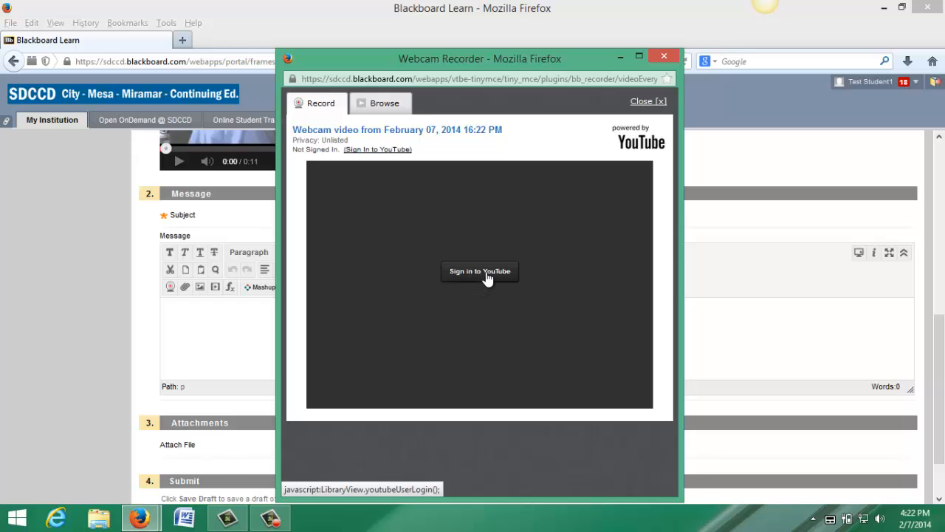
# - Sign in to YouTube with Google credentials and grant the recorder access
pyautogui.click(478, 272)
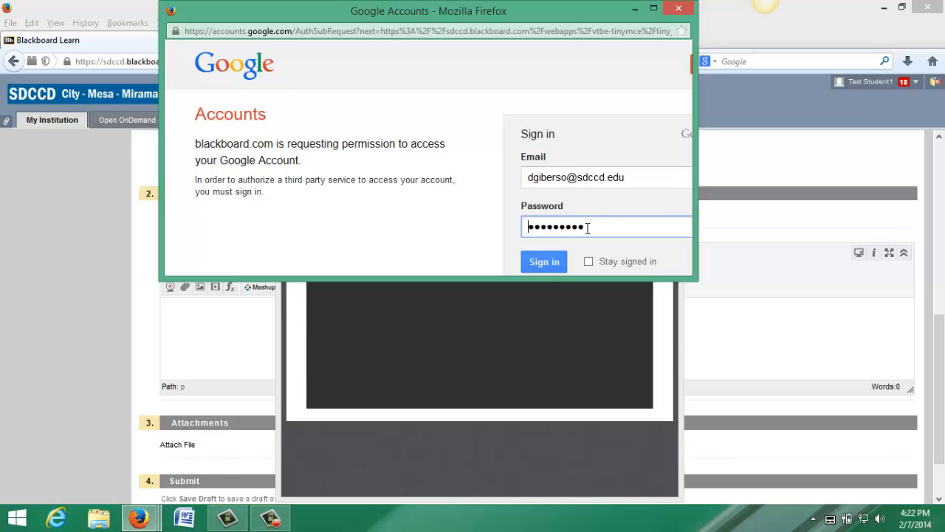
pyautogui.click(544, 261)
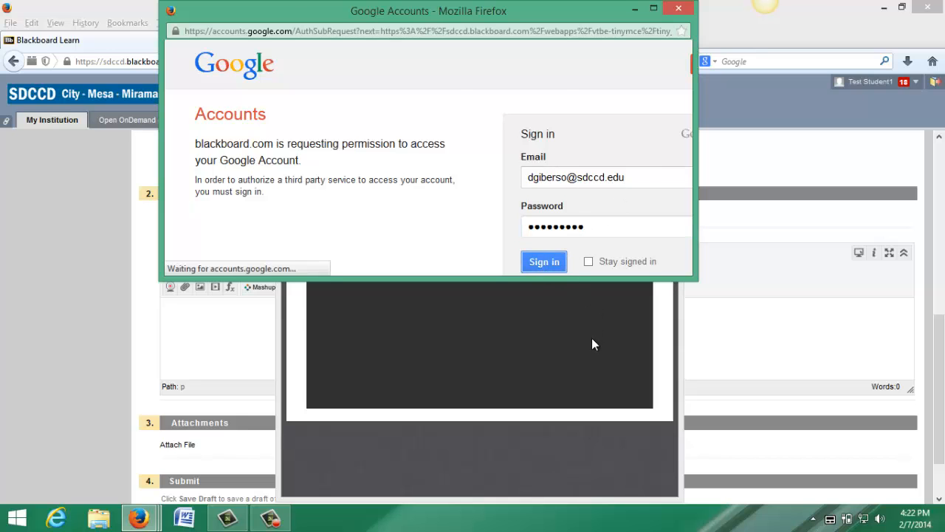
pyautogui.click(543, 261)
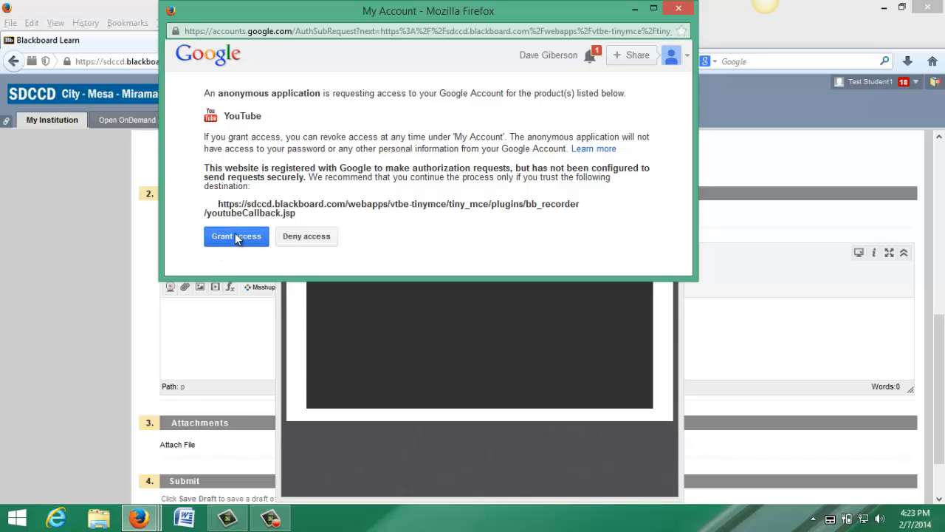
pyautogui.click(236, 236)
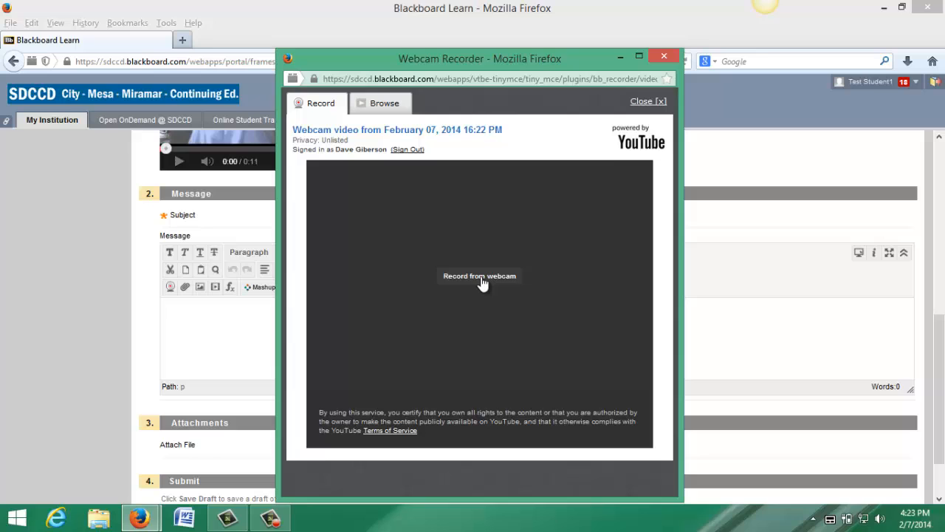
# - Start a webcam recording, allowing the site to use the webcam
pyautogui.click(479, 276)
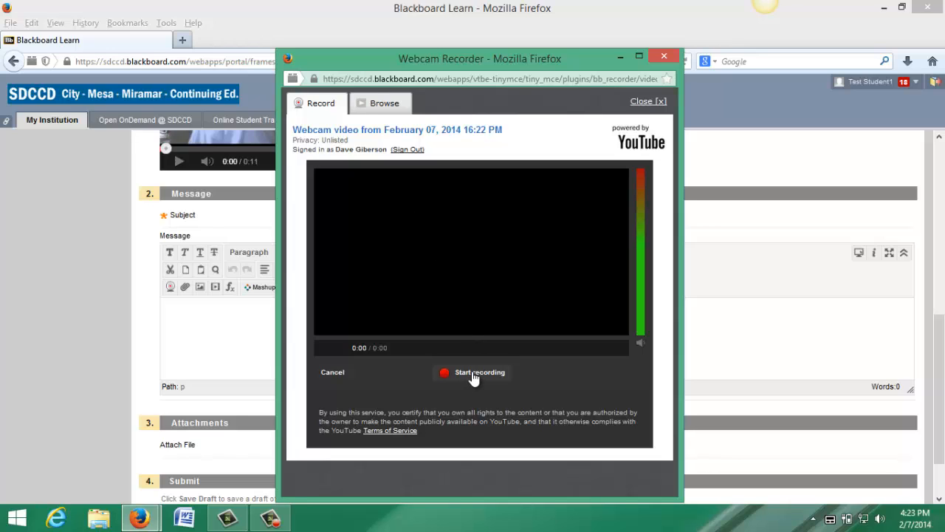
pyautogui.click(479, 372)
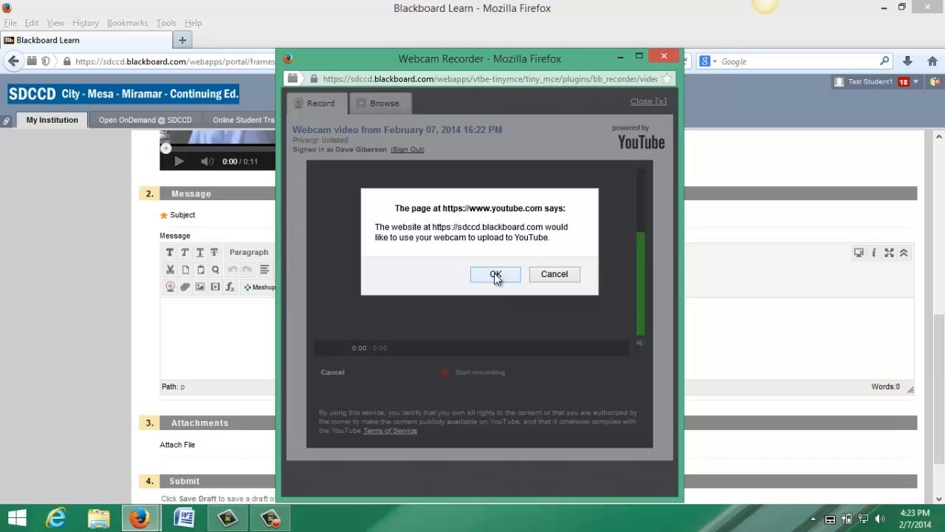
pyautogui.click(496, 273)
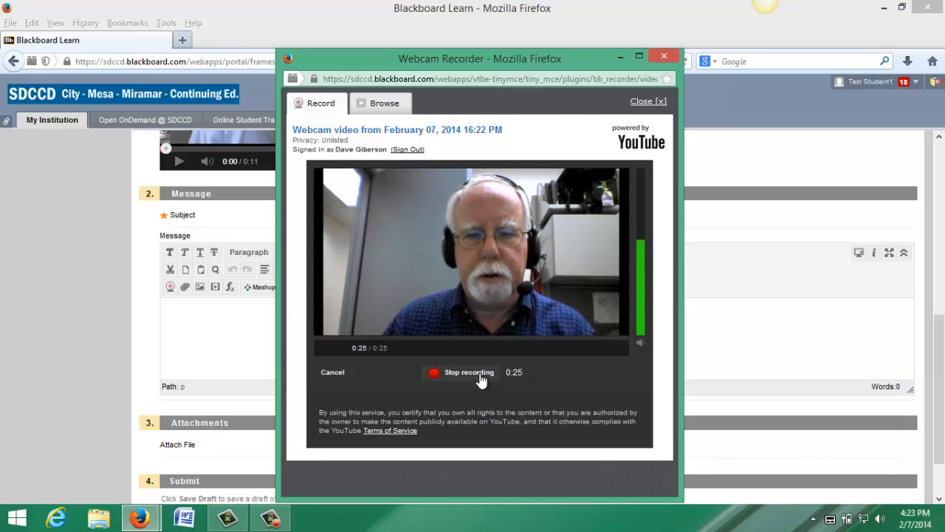
pyautogui.moveTo(490, 340)
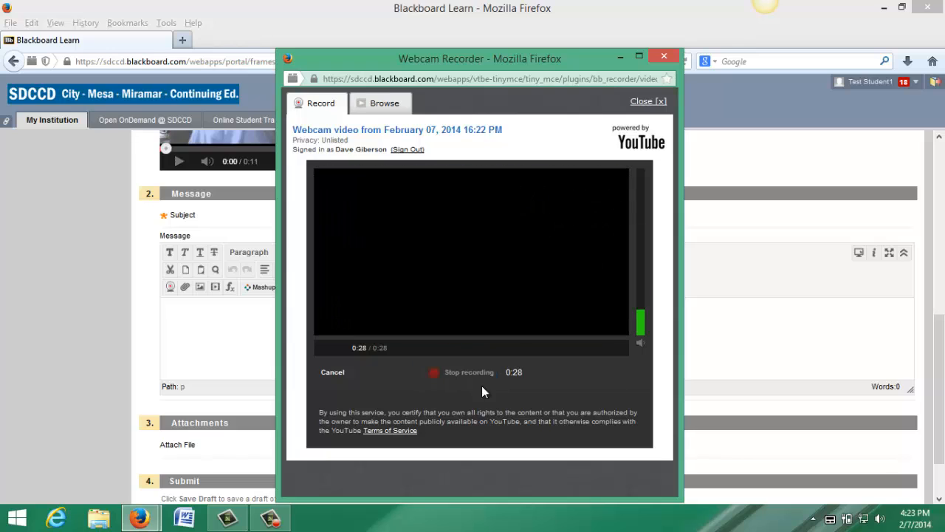
# - Stop the recording, preview the 29-second clip, and upload it to YouTube
pyautogui.click(469, 372)
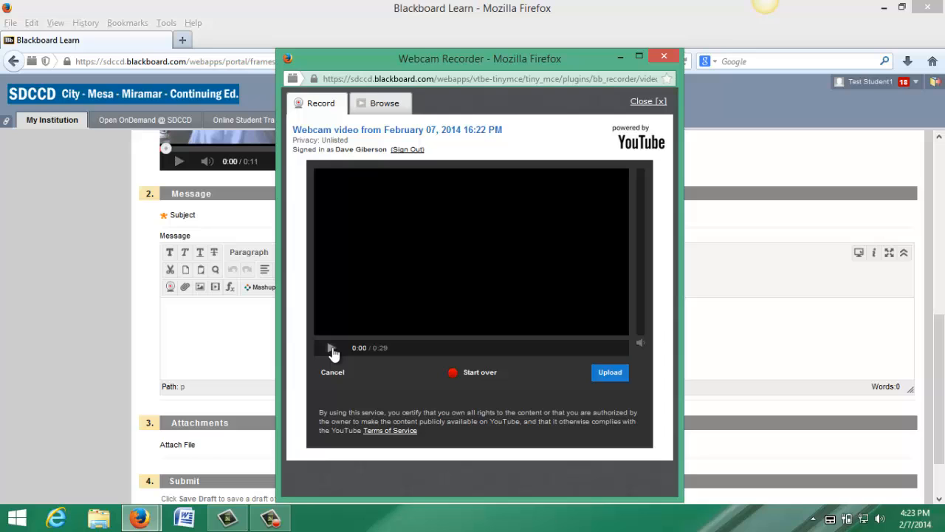
pyautogui.click(331, 348)
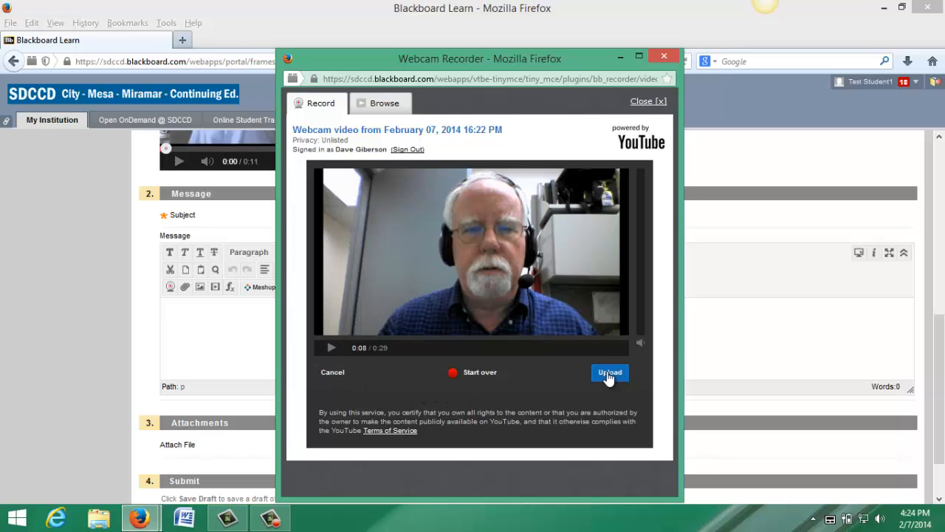
pyautogui.click(609, 372)
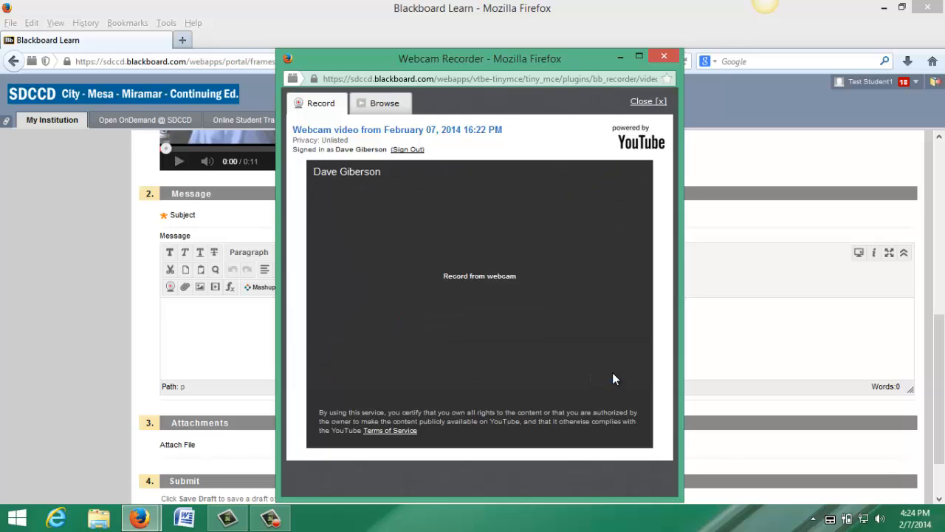
pyautogui.click(381, 103)
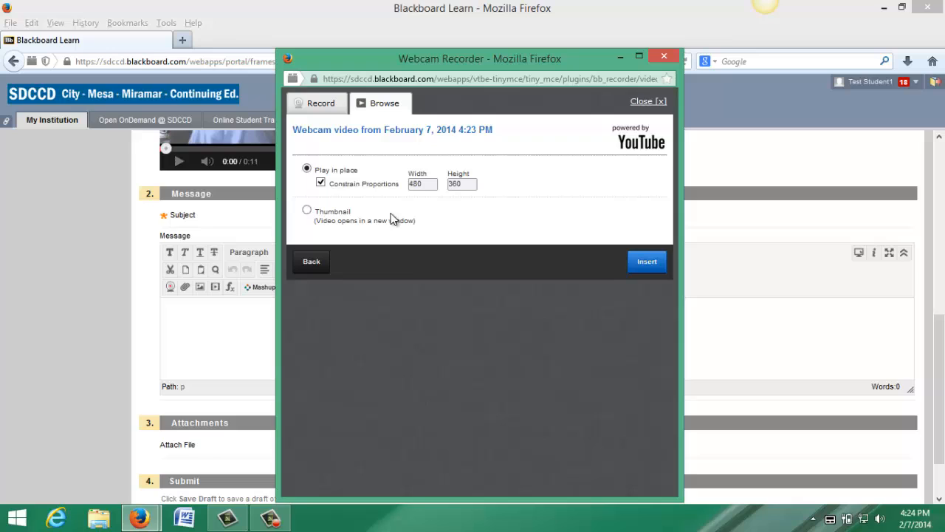
pyautogui.moveTo(378, 208)
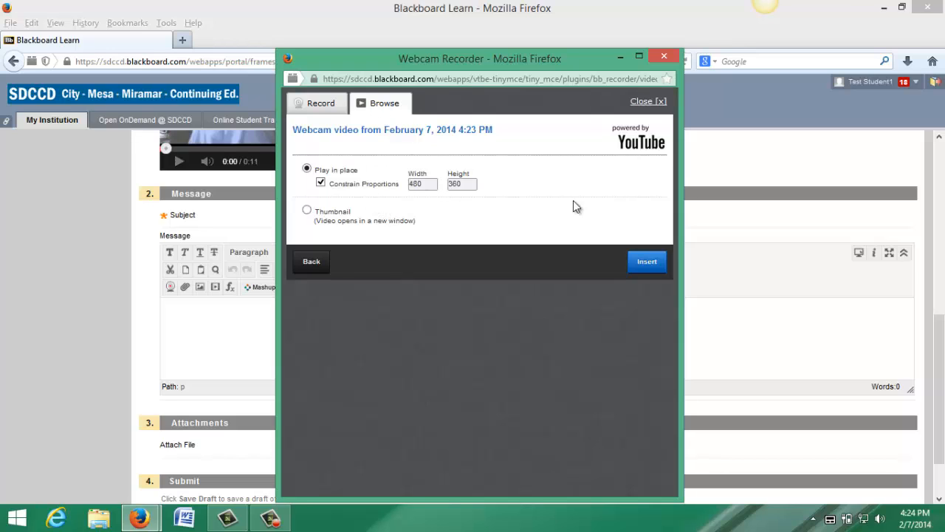
# - Insert the uploaded video into the message as Play in place at 480x360
pyautogui.click(647, 261)
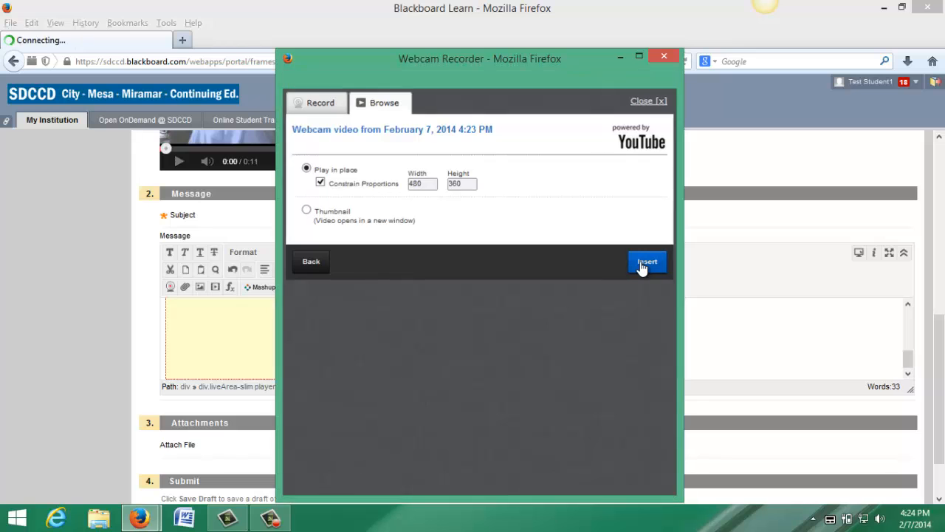
pyautogui.click(647, 262)
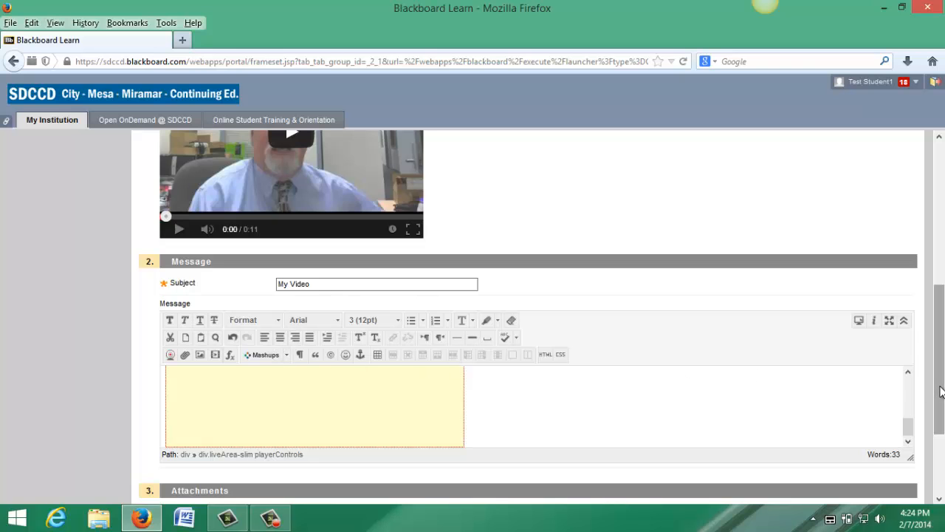
pyautogui.scroll(-3)
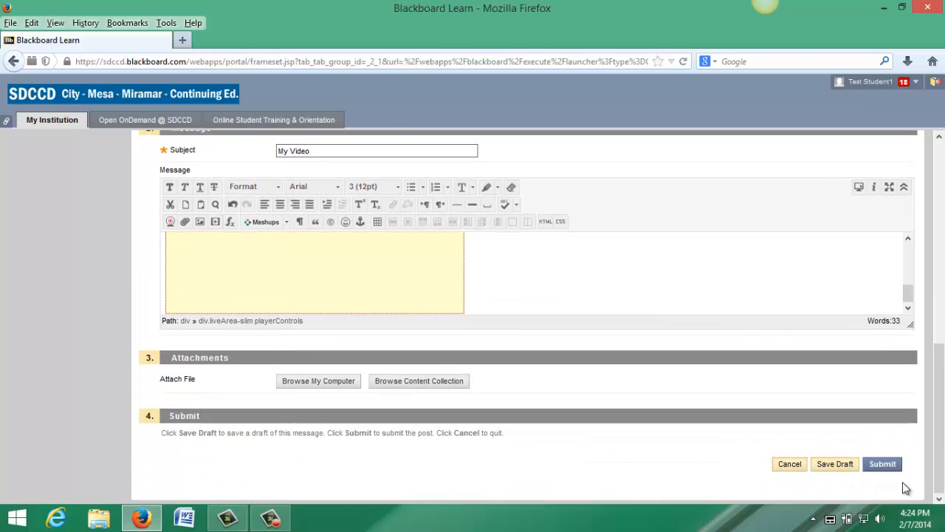
# - Submit the My Video thread to the forum
pyautogui.click(883, 464)
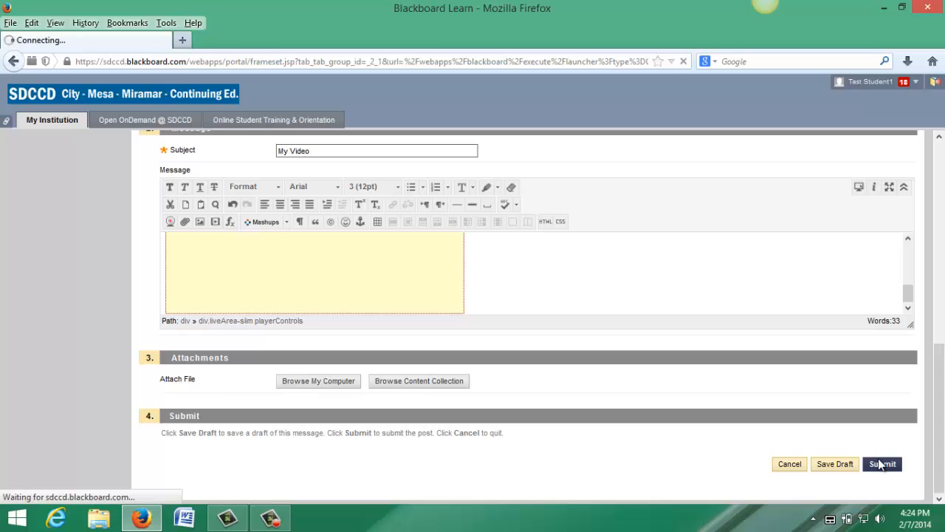
pyautogui.click(882, 463)
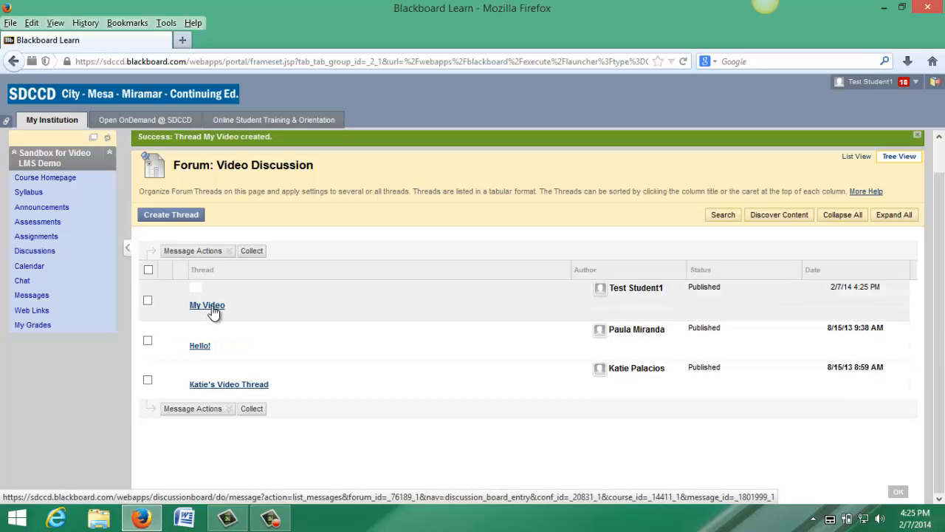
# - View the posted My Video thread and play its embedded webcam video
pyautogui.click(206, 304)
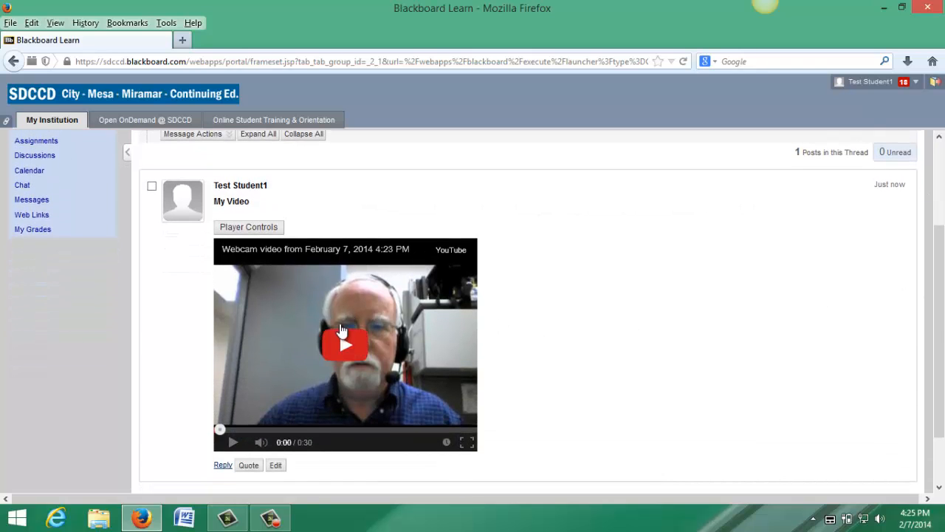
pyautogui.click(346, 342)
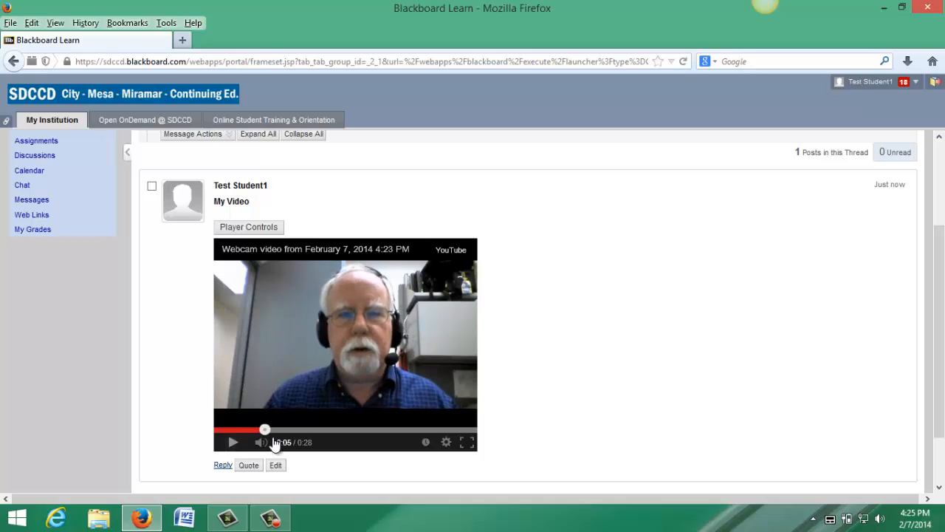
pyautogui.moveTo(712, 392)
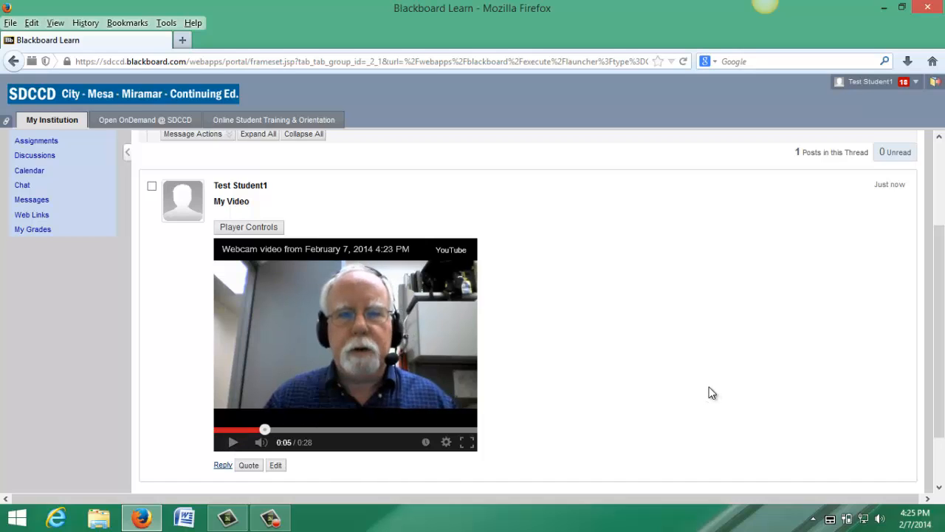